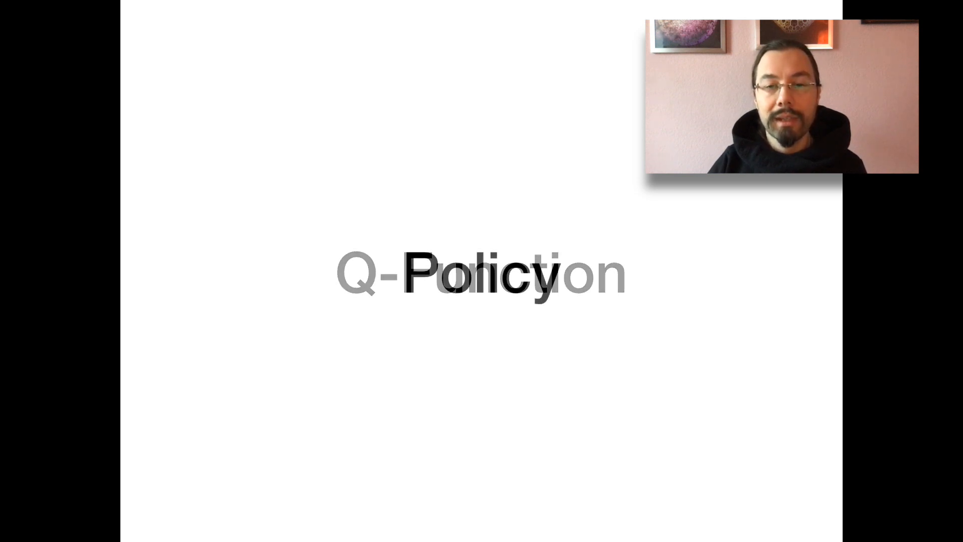
pyautogui.press('right')
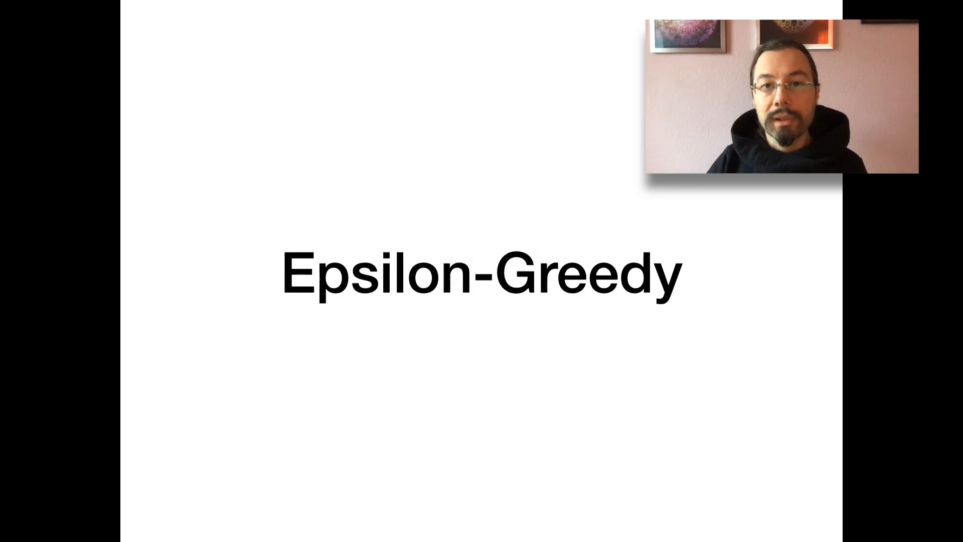